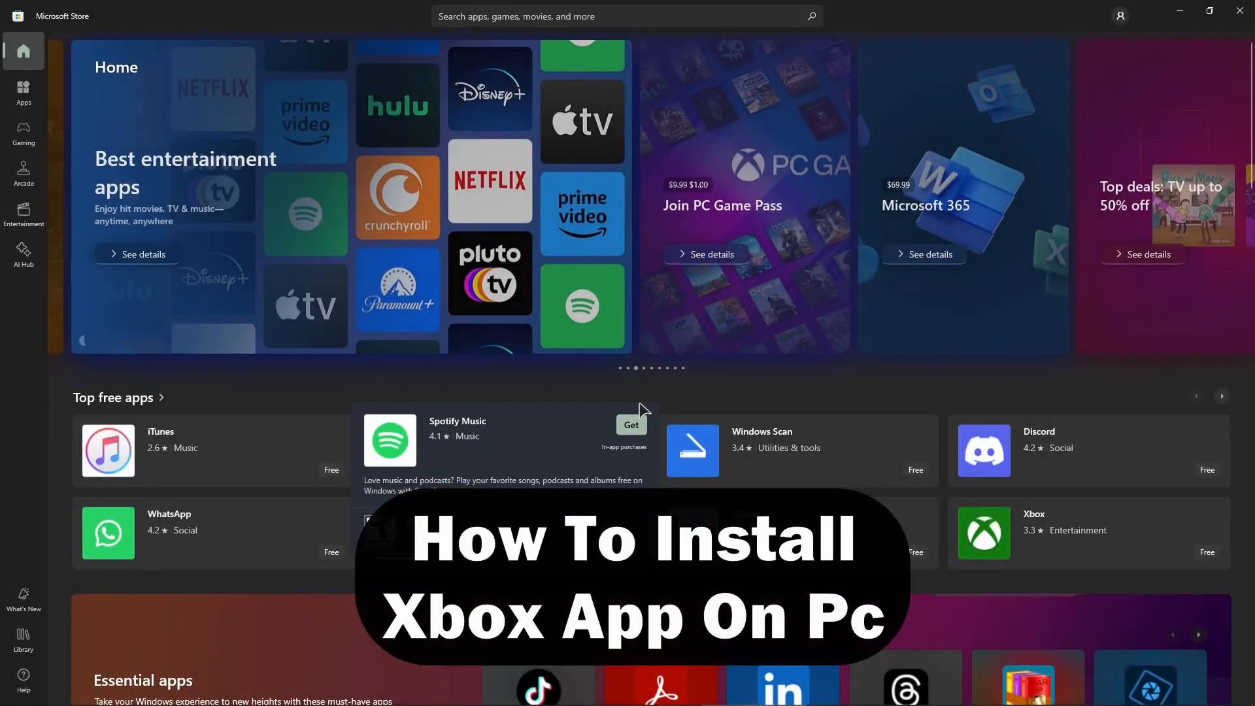
mouse_move(681, 382)
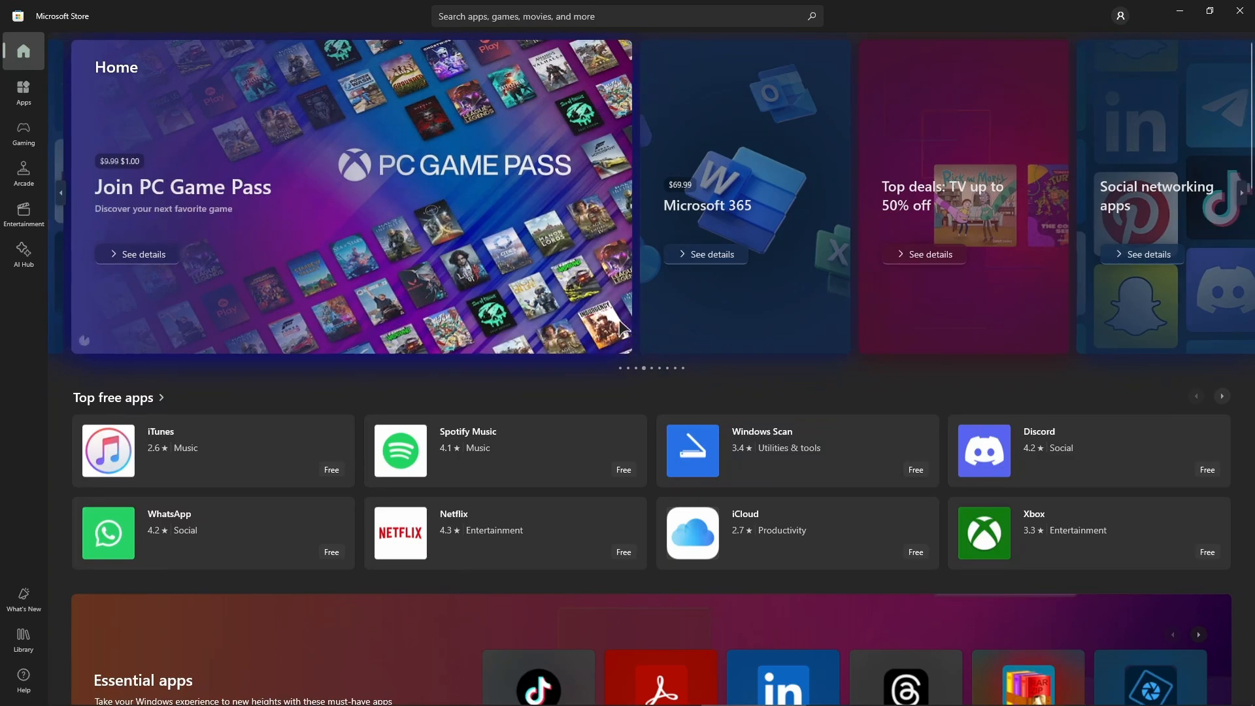
mouse_move(280, 76)
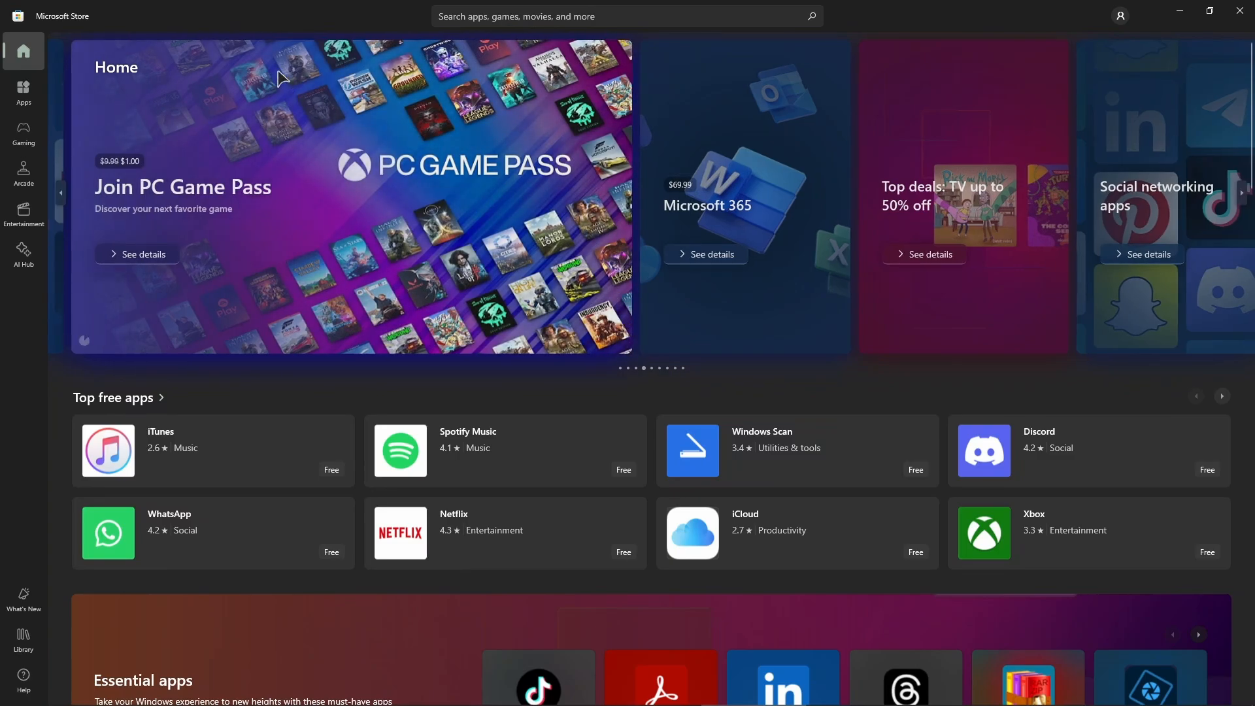
mouse_move(32, 32)
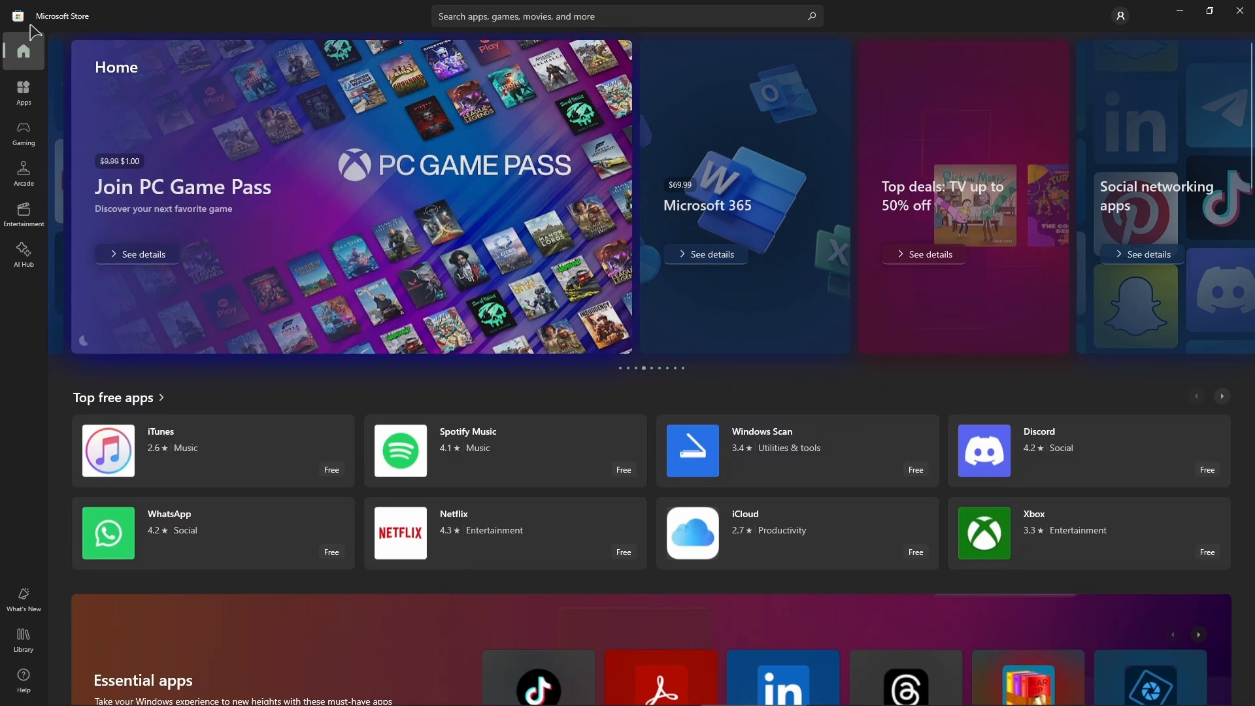
mouse_move(379, 50)
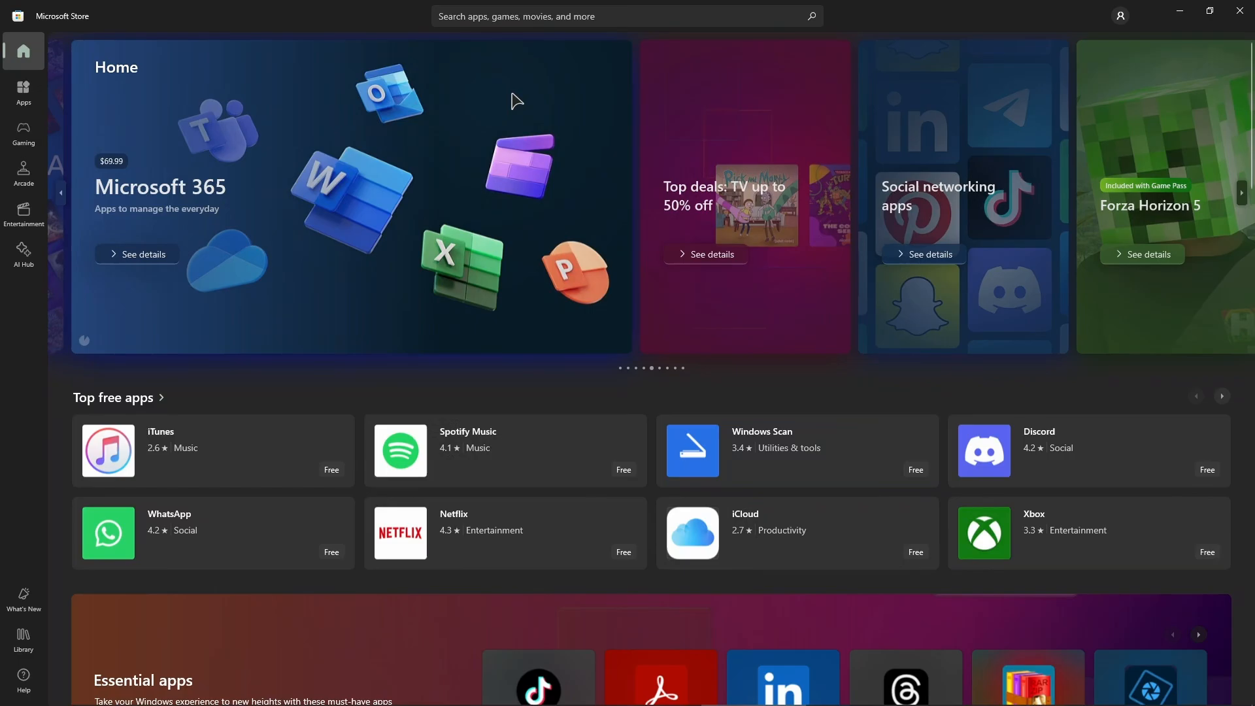
mouse_move(1013, 536)
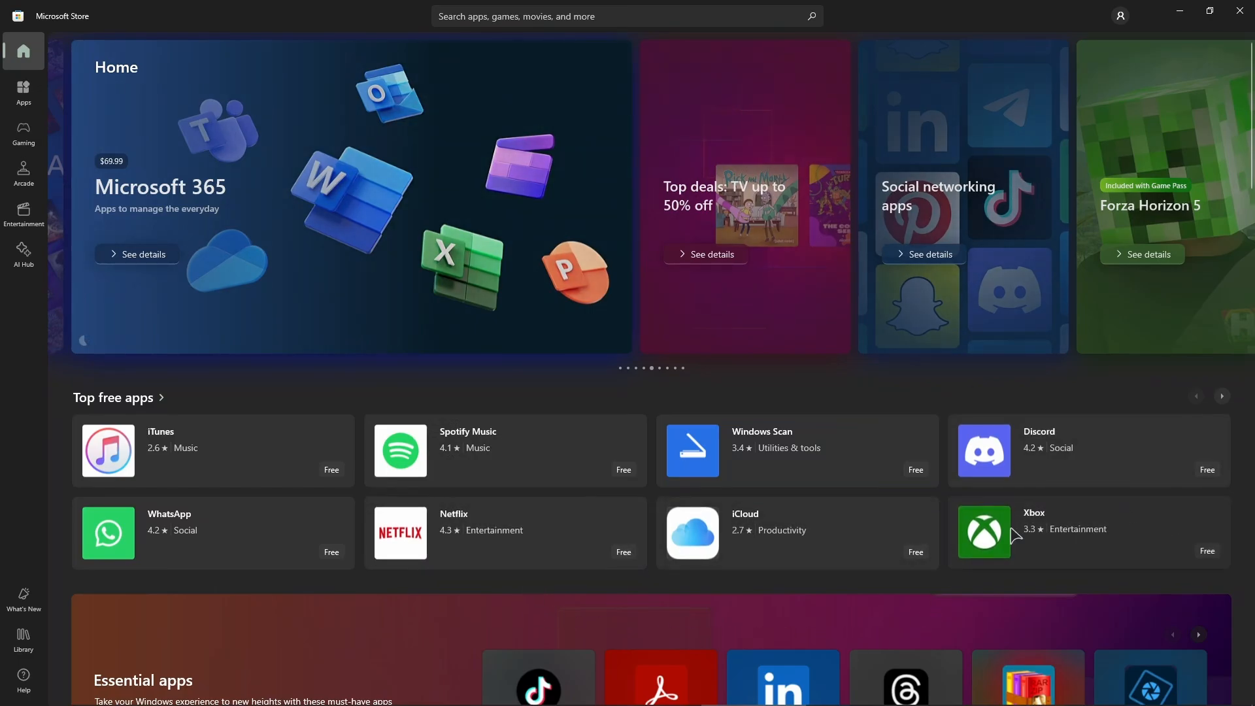
Search the store for "xbox" and open the Xbox App listing
left_click(627, 16)
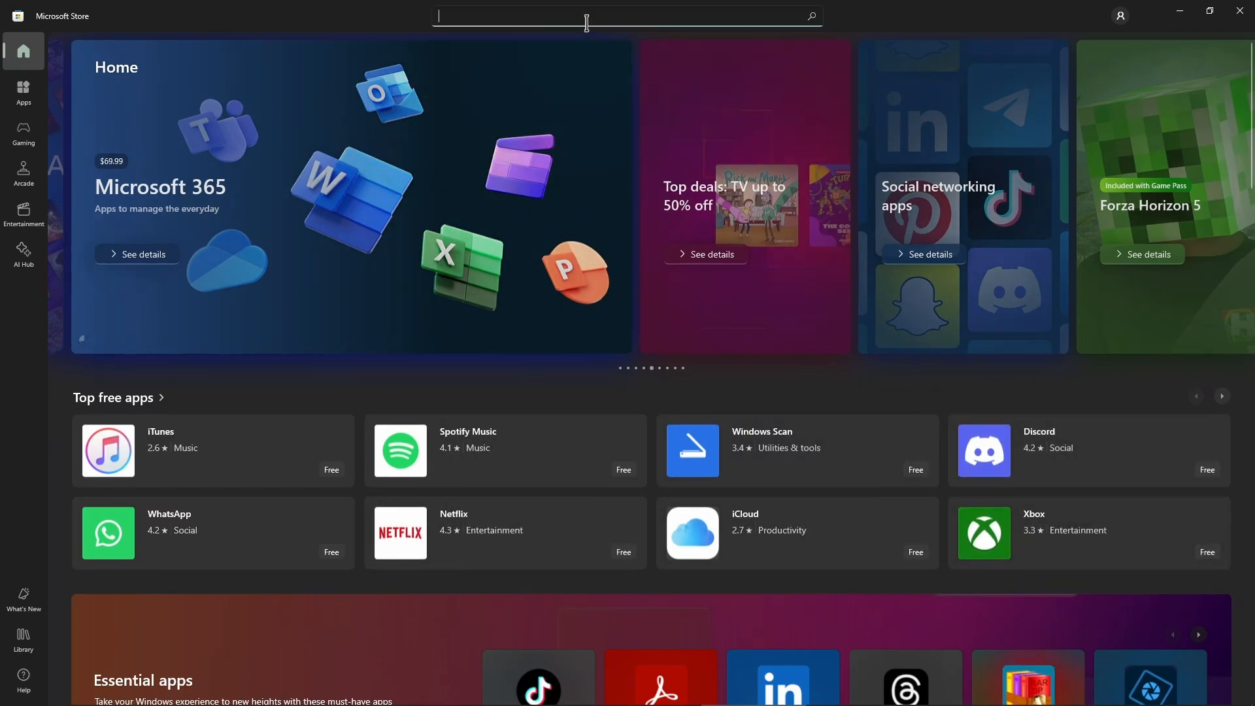
type("xbox")
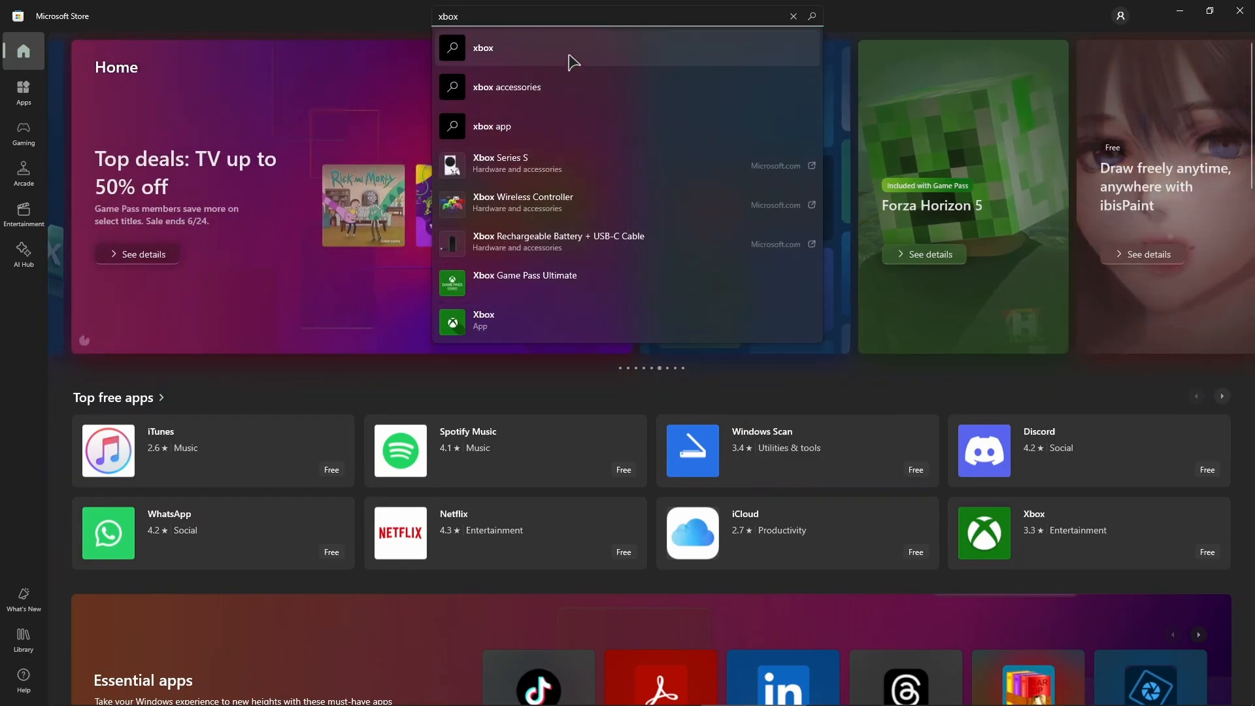
mouse_move(610, 321)
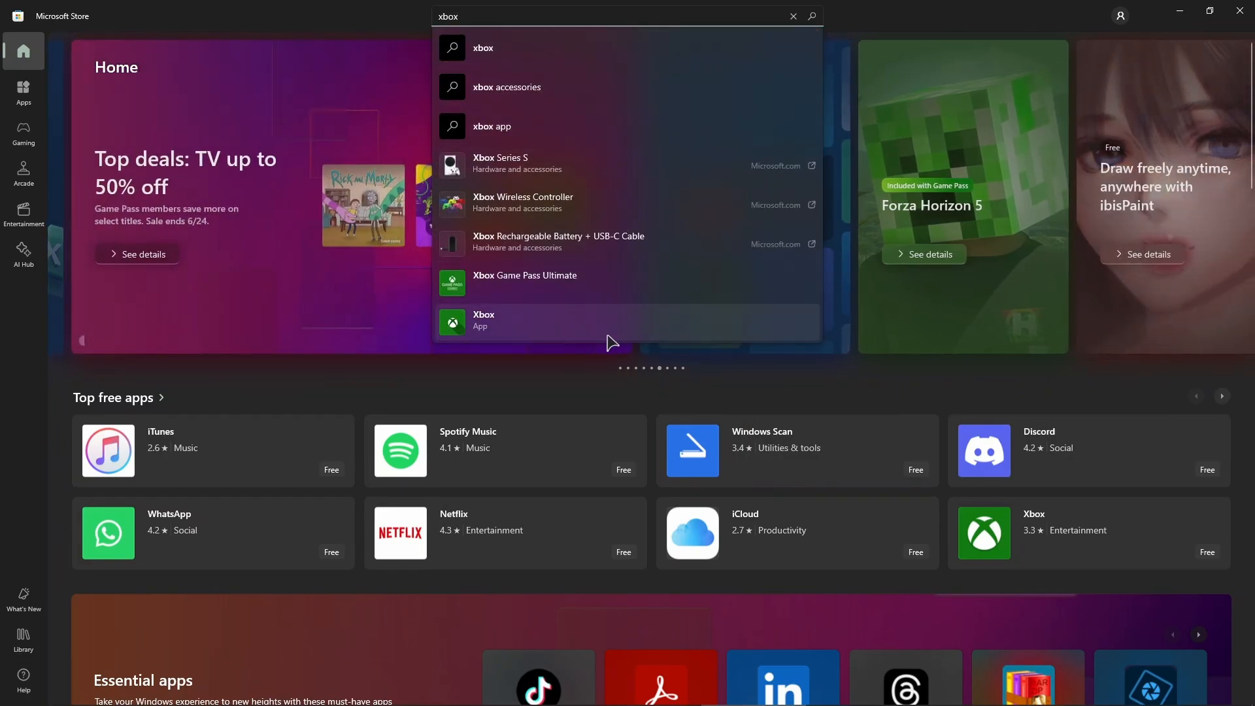
left_click(484, 319)
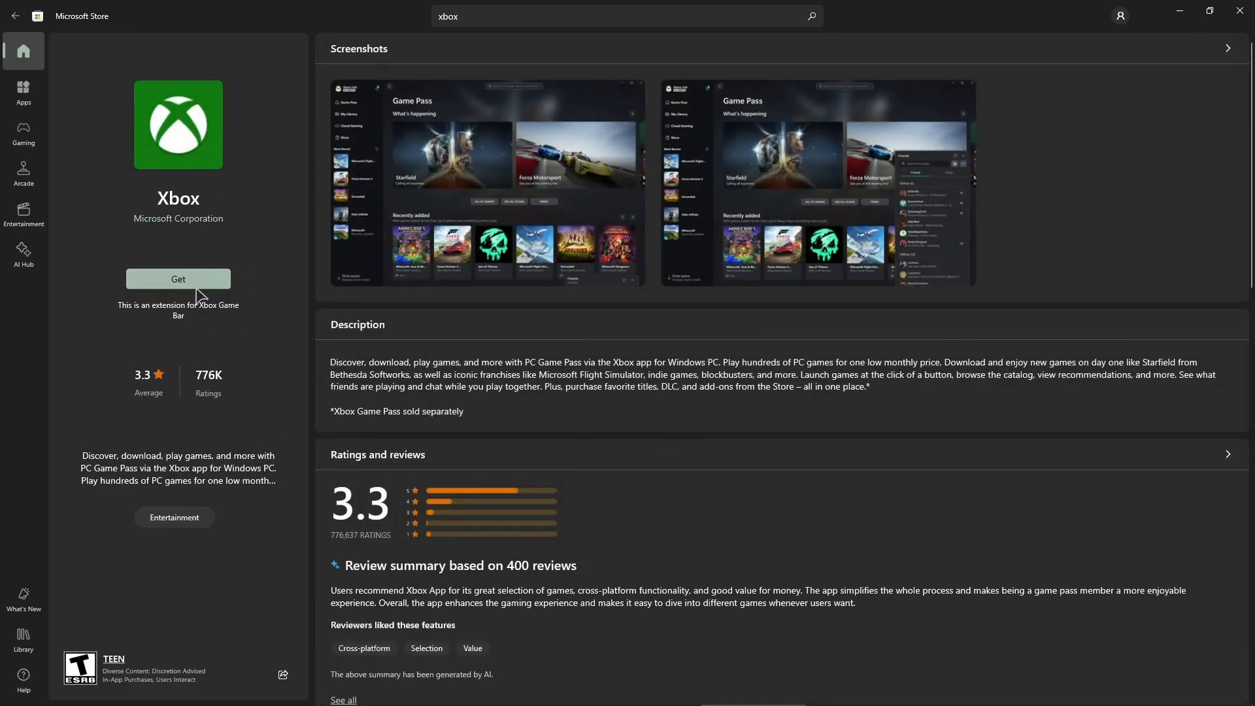
Get the Xbox app from its product page and let it install
left_click(177, 279)
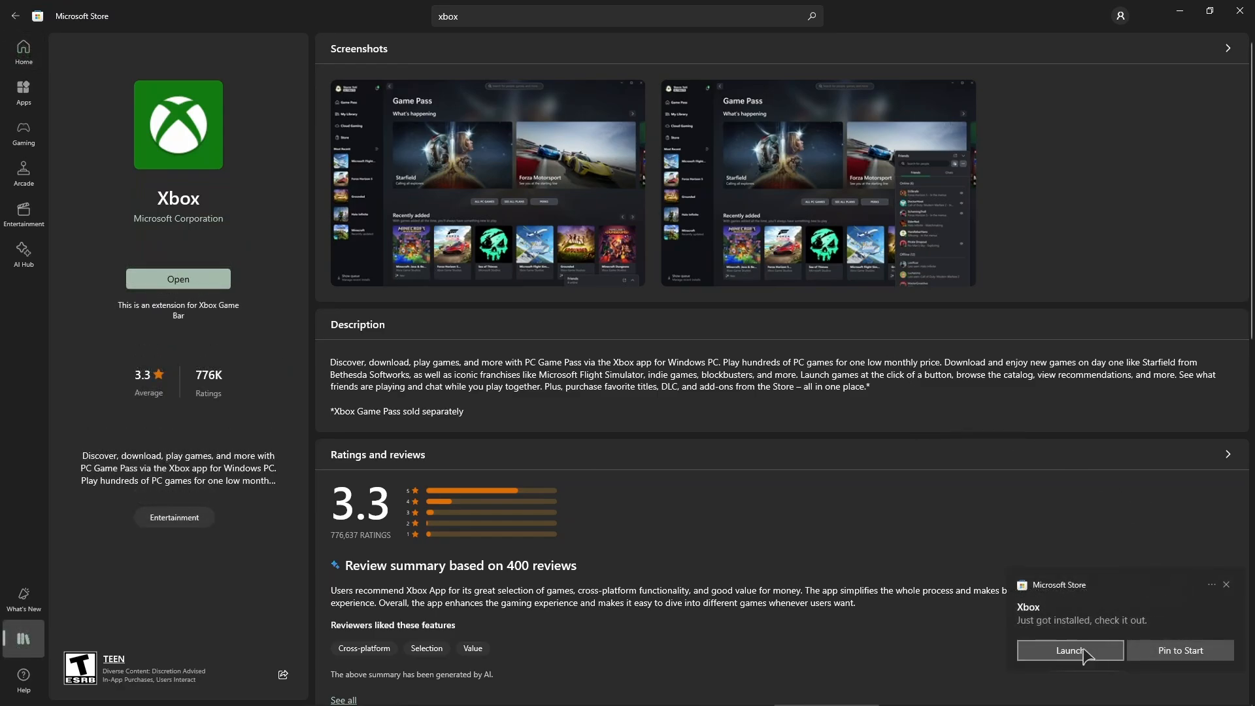
mouse_move(1119, 652)
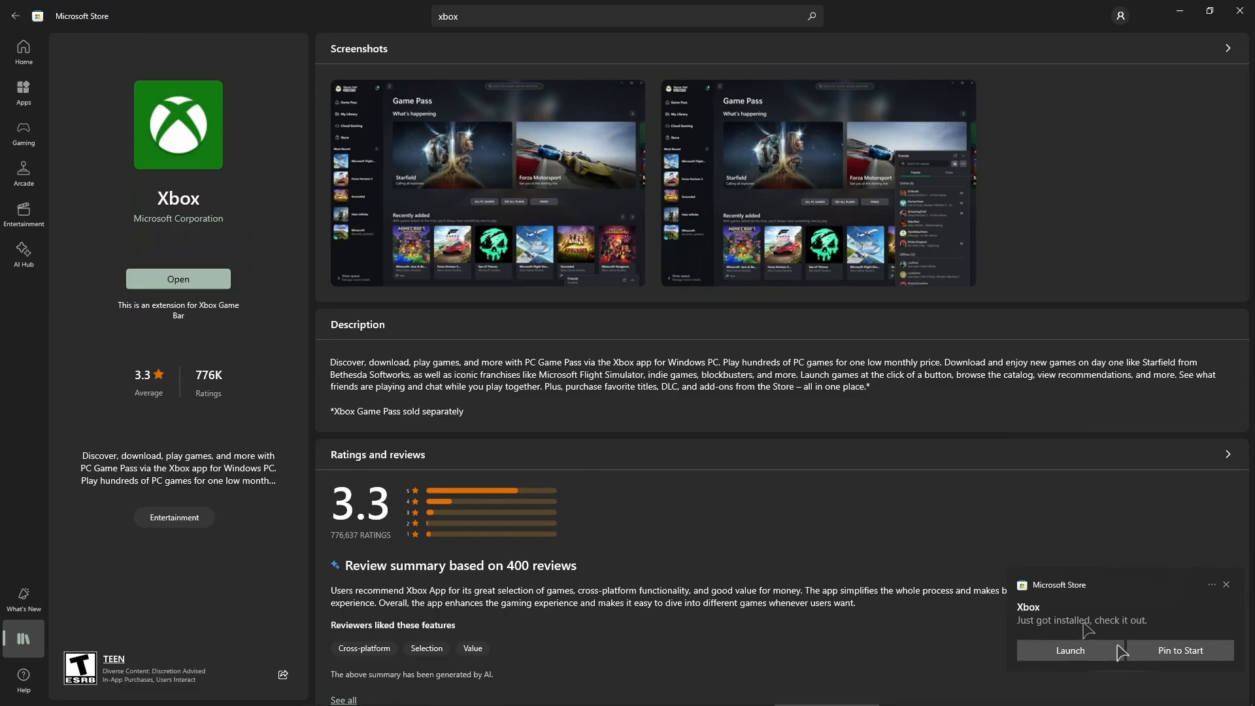
mouse_move(1059, 671)
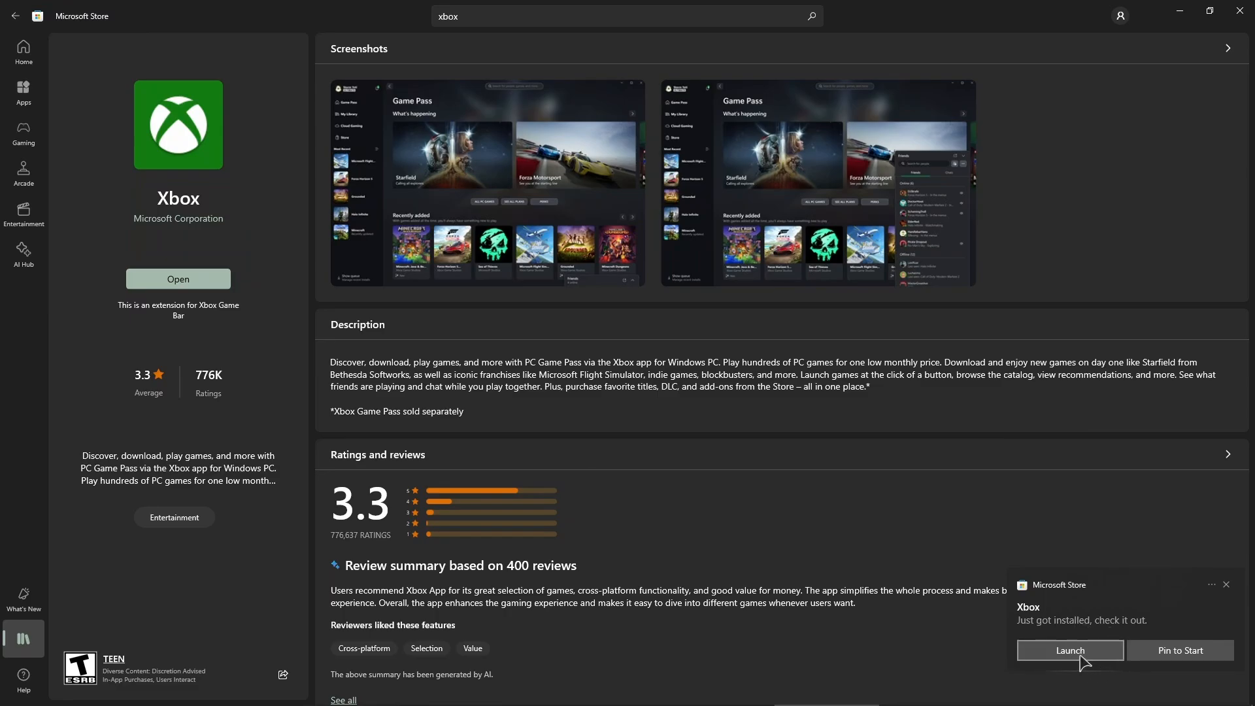
Launch Xbox from the install notification and let its update finish
left_click(1069, 649)
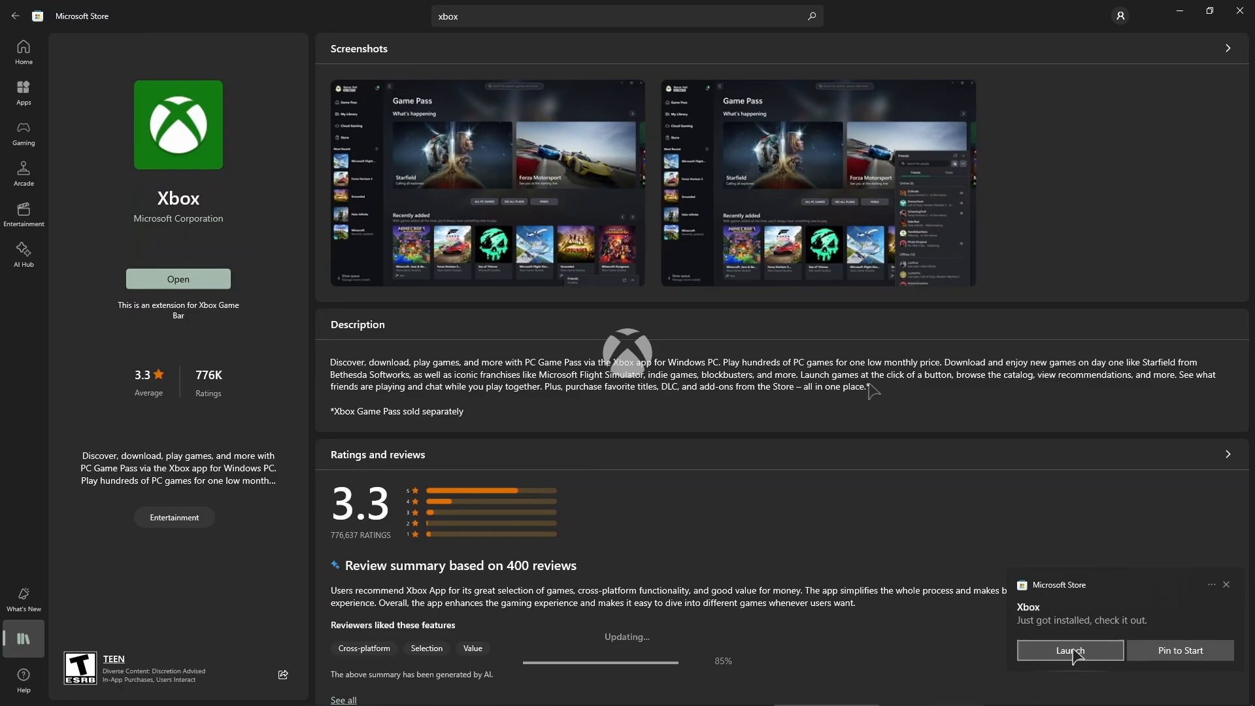
left_click(1070, 650)
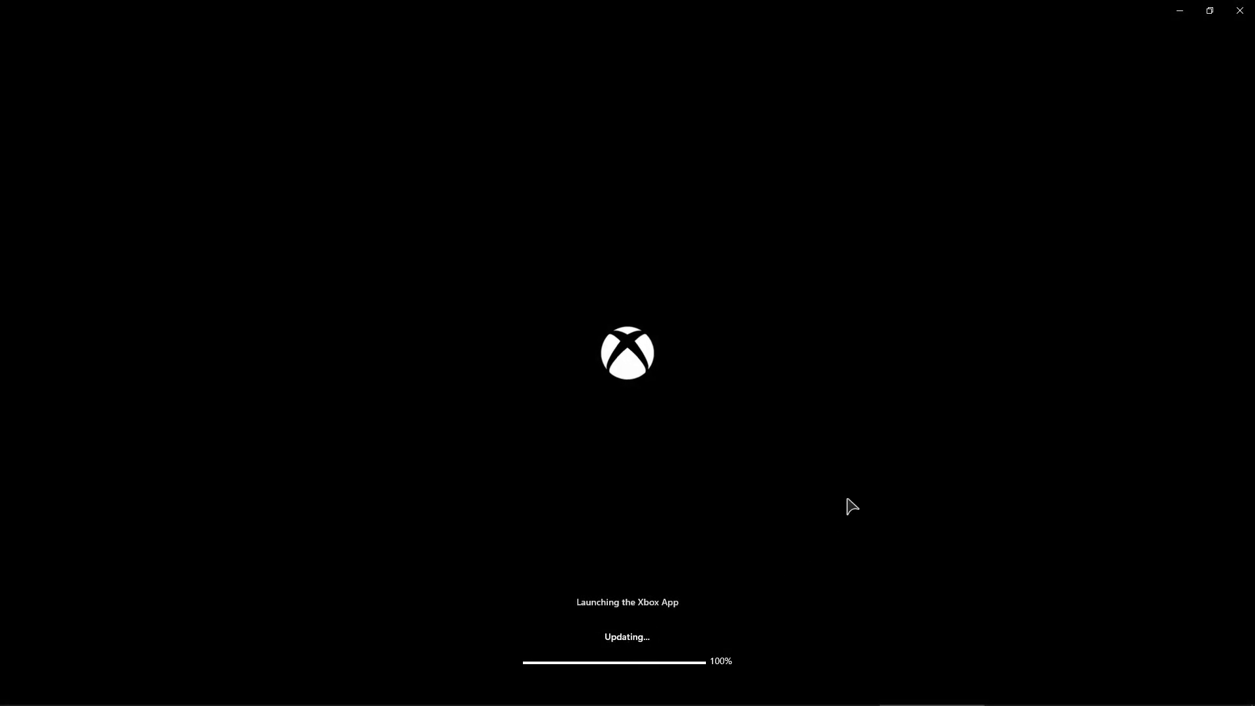
mouse_move(830, 500)
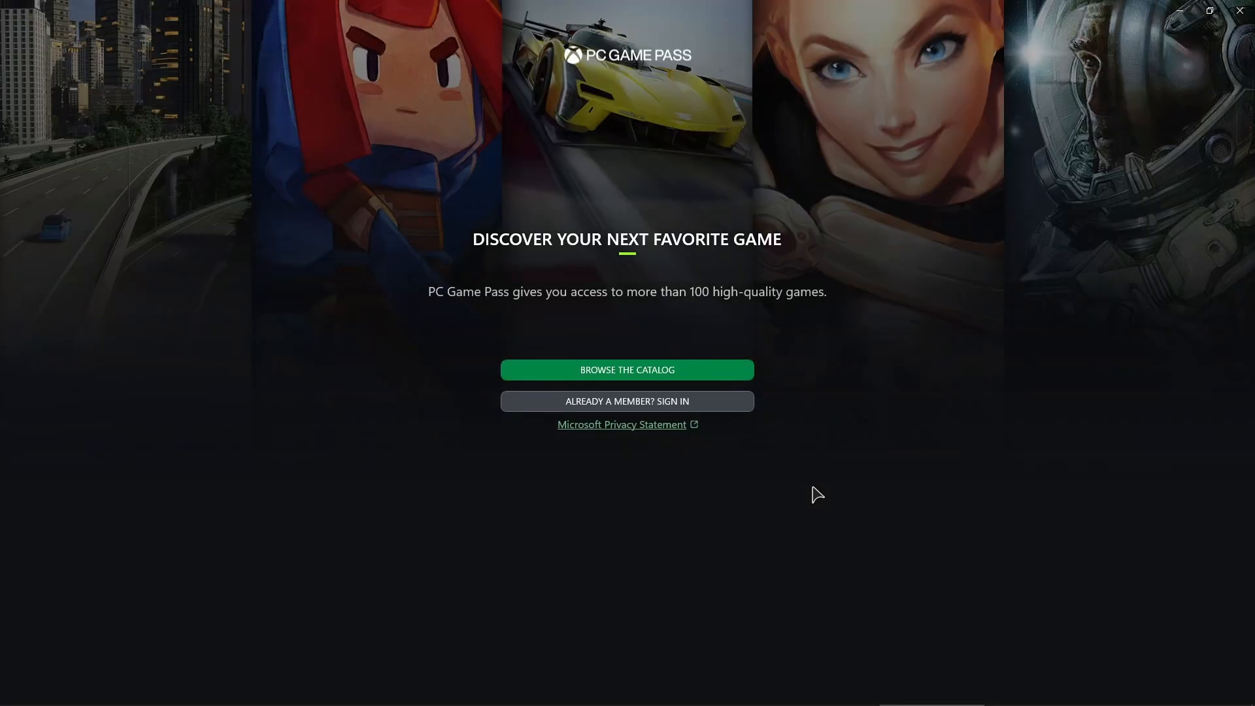
mouse_move(690, 406)
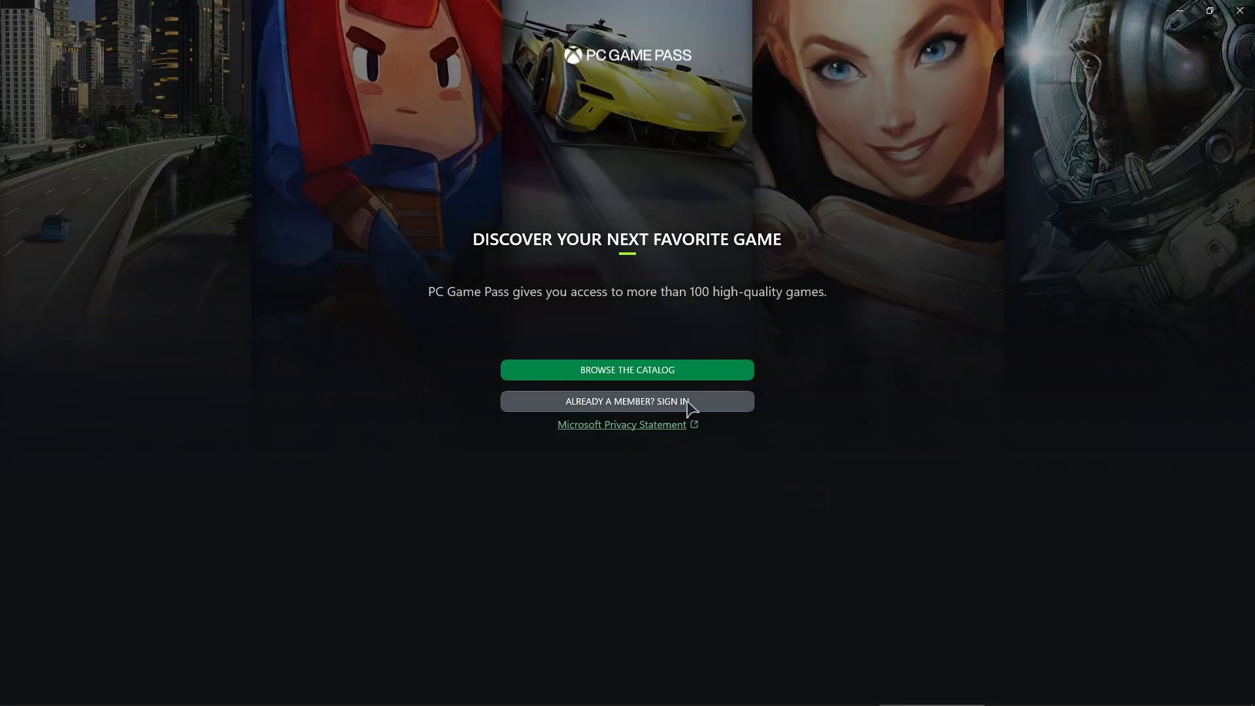
Choose 'Already a member? Sign in' on the PC Game Pass welcome screen
left_click(626, 400)
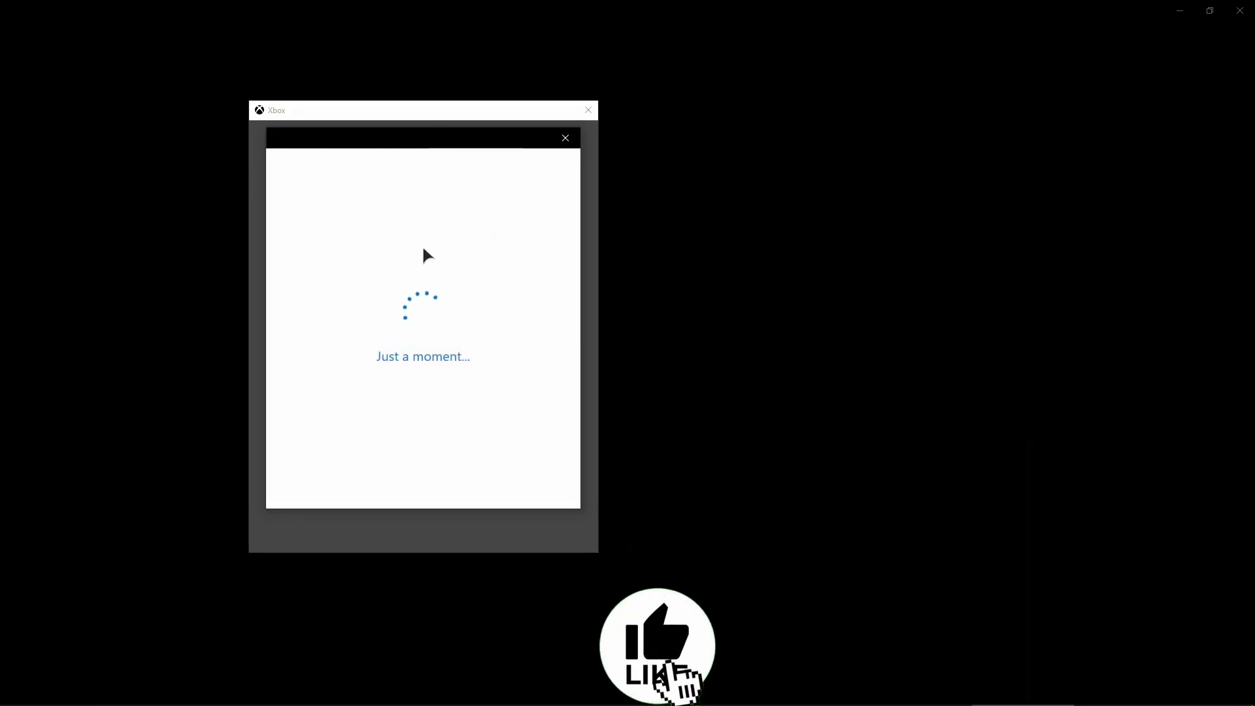